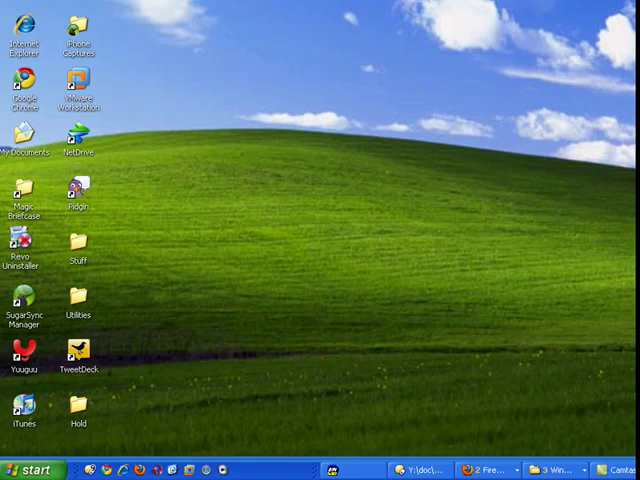
pyautogui.moveTo(62, 455)
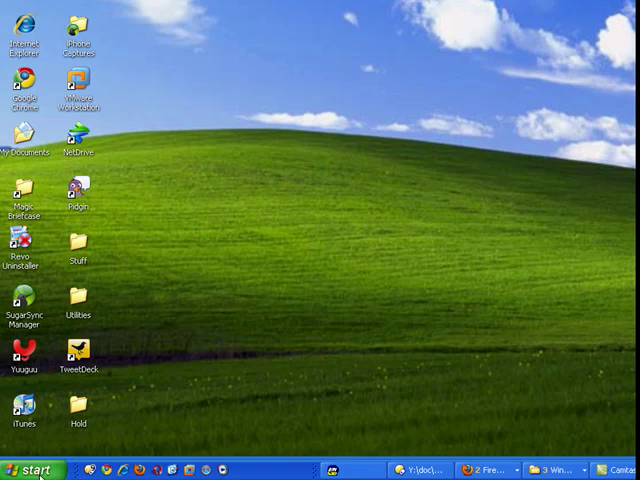
# Step: Open Control Panel from the Start menu's Settings submenu
pyautogui.click(35, 467)
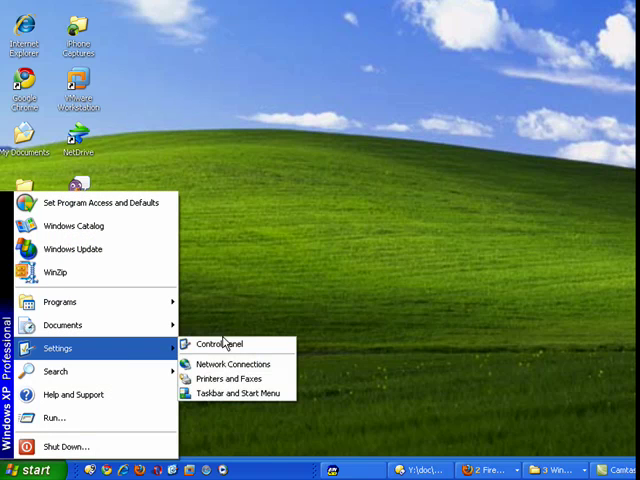
pyautogui.click(212, 343)
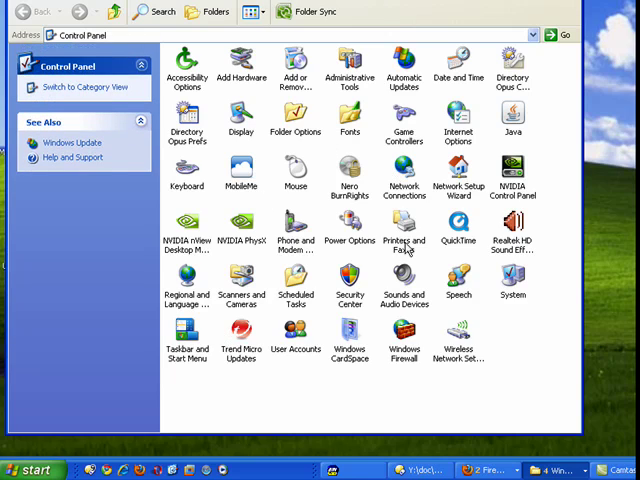
# Step: Open the Sounds and Audio Devices icon in Control Panel
pyautogui.doubleClick(404, 280)
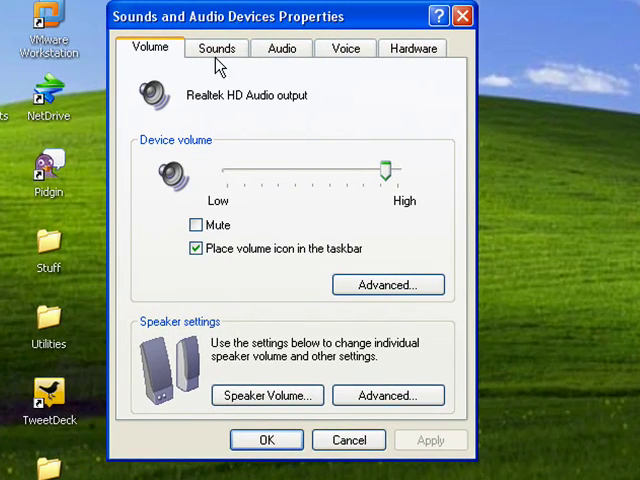
# Step: On the Sounds tab, keep the DRFF scheme and browse for an Exclamation sound
pyautogui.click(224, 48)
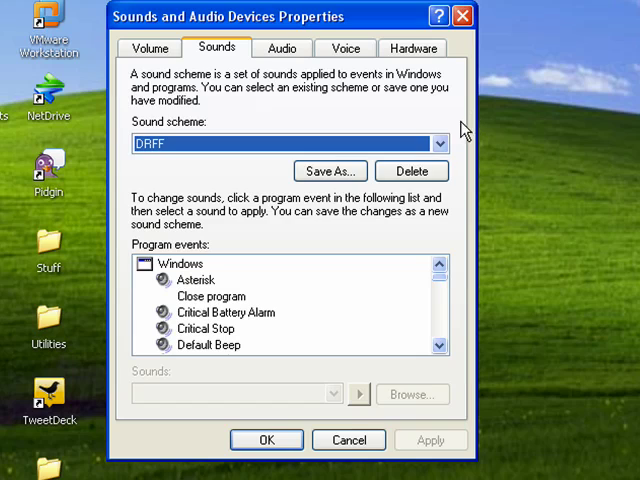
pyautogui.click(431, 143)
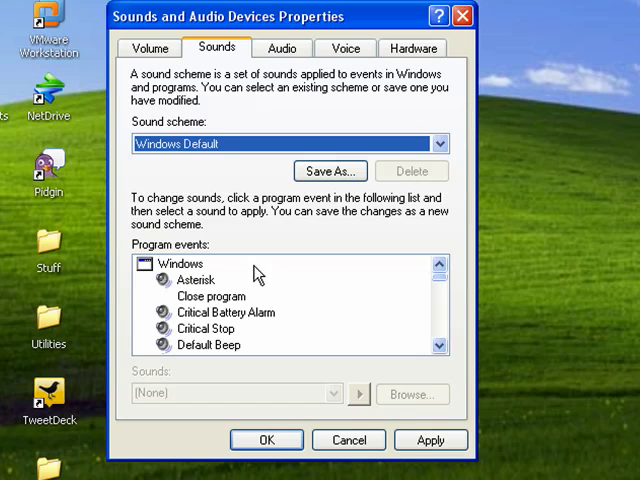
pyautogui.moveTo(164, 315)
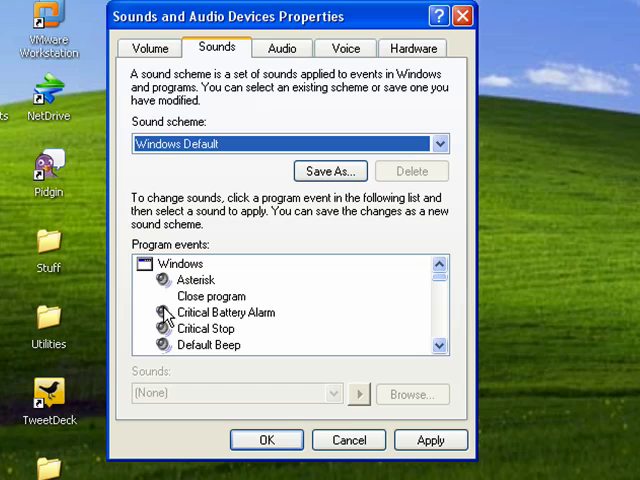
pyautogui.moveTo(205, 300)
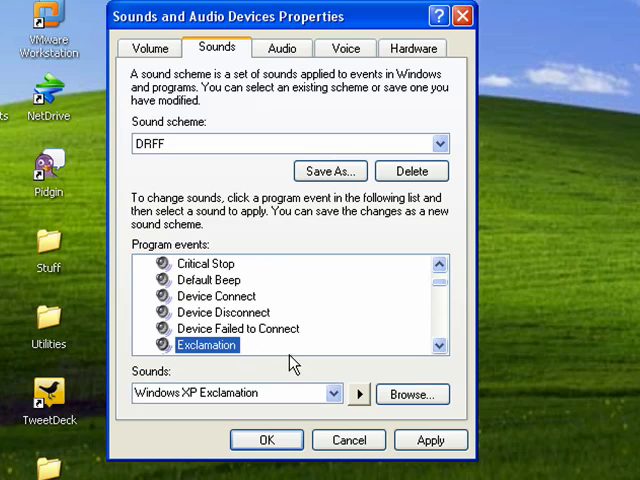
pyautogui.moveTo(358, 394)
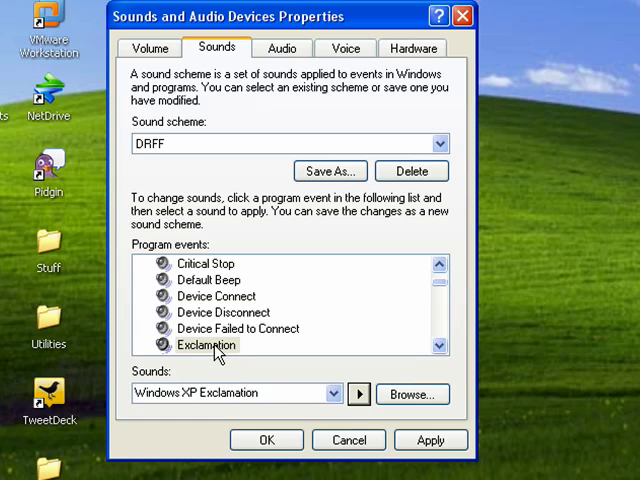
pyautogui.click(205, 345)
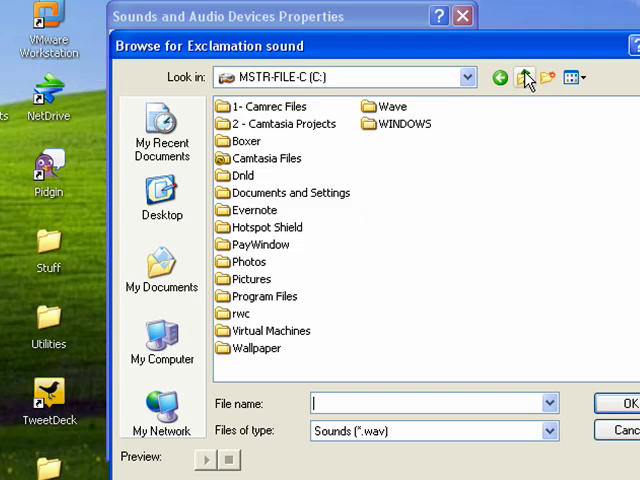
# Step: Select complete.wav from C:\Wave\Trek as the Exclamation sound
pyautogui.click(385, 106)
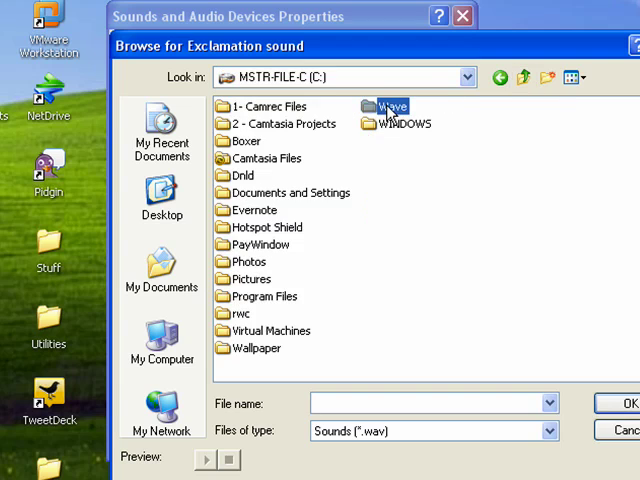
pyautogui.doubleClick(389, 107)
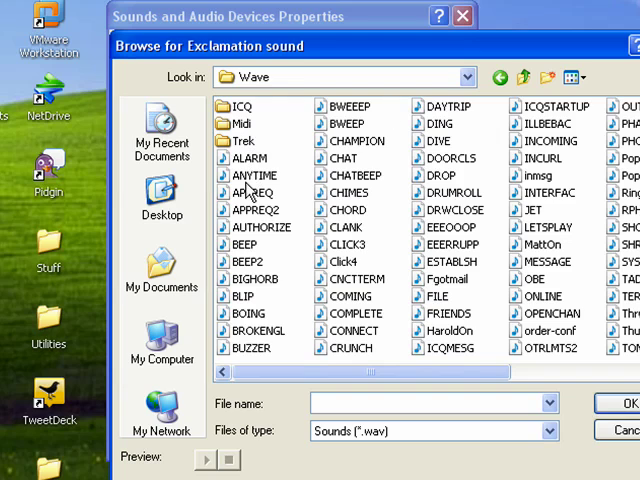
pyautogui.click(251, 158)
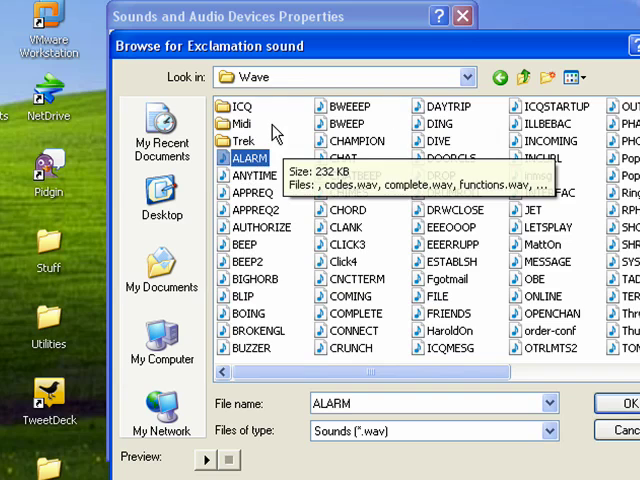
pyautogui.doubleClick(241, 141)
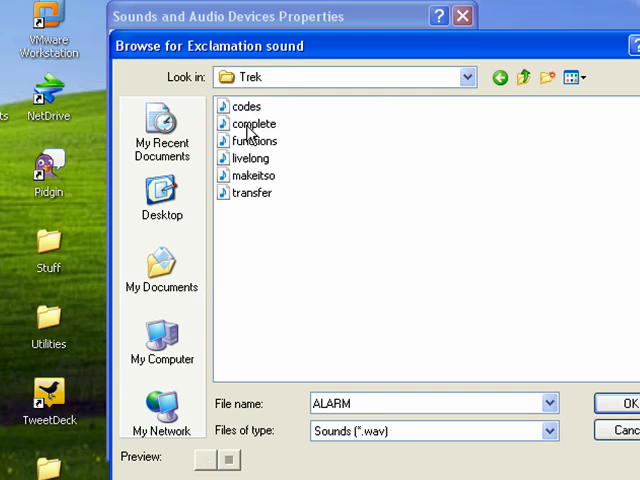
pyautogui.click(625, 402)
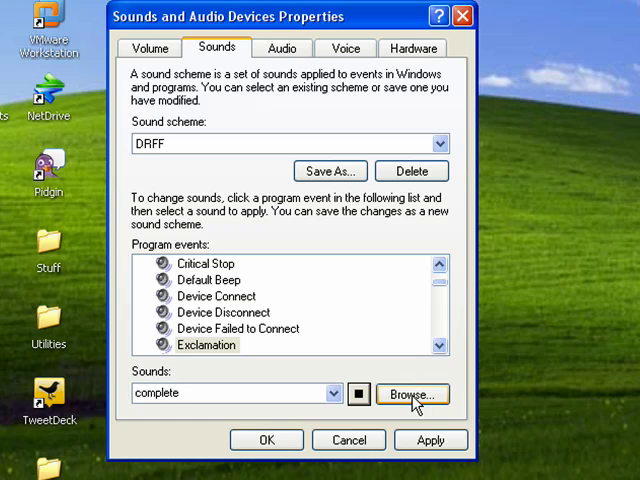
pyautogui.moveTo(423, 436)
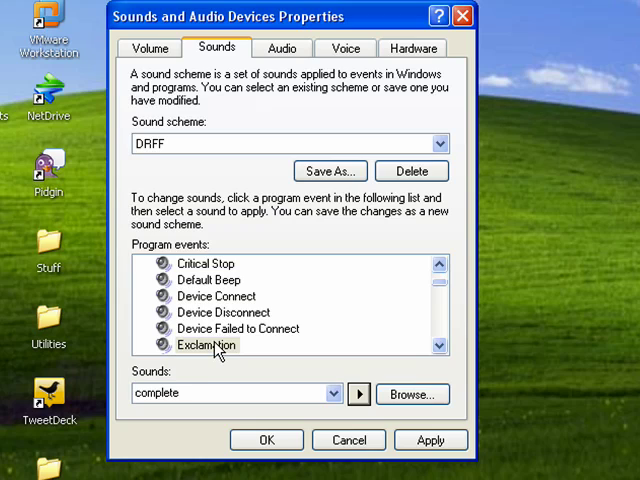
pyautogui.moveTo(441, 143)
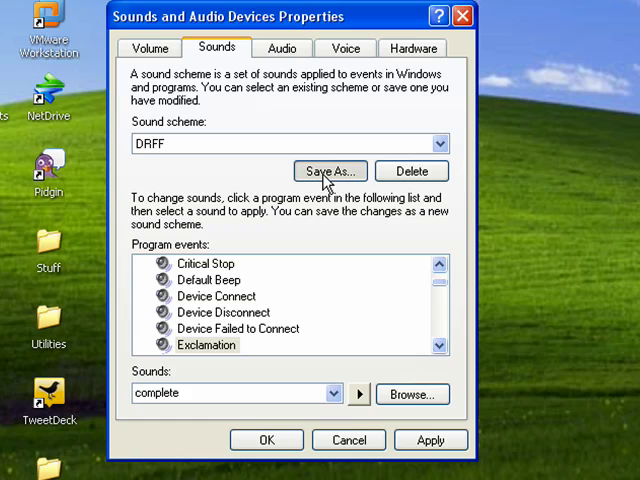
# Step: Save the sound settings as a new scheme named 'DRFF2'
pyautogui.click(329, 170)
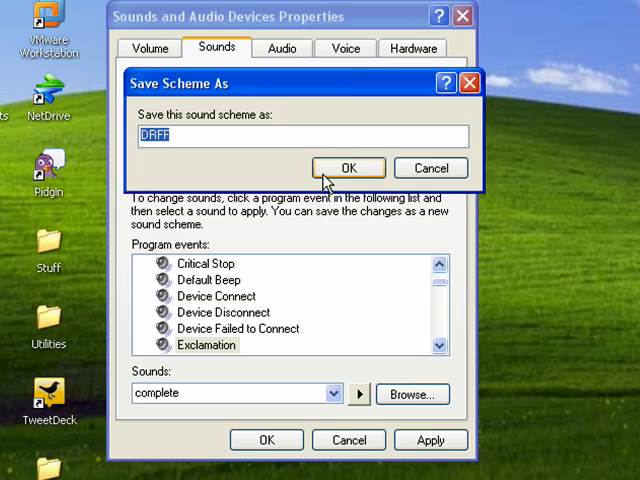
pyautogui.write('2')
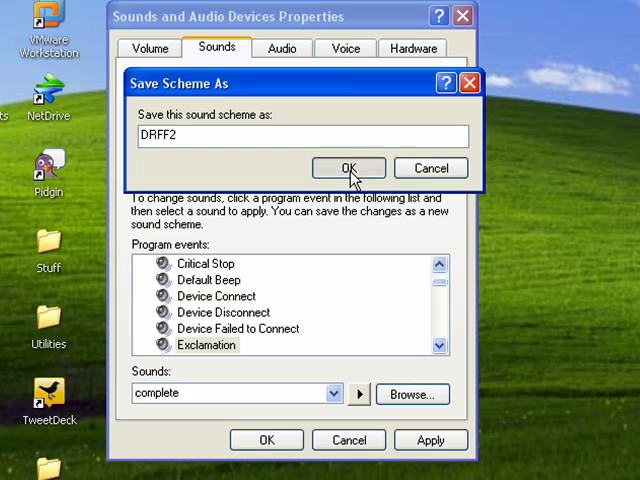
pyautogui.click(348, 167)
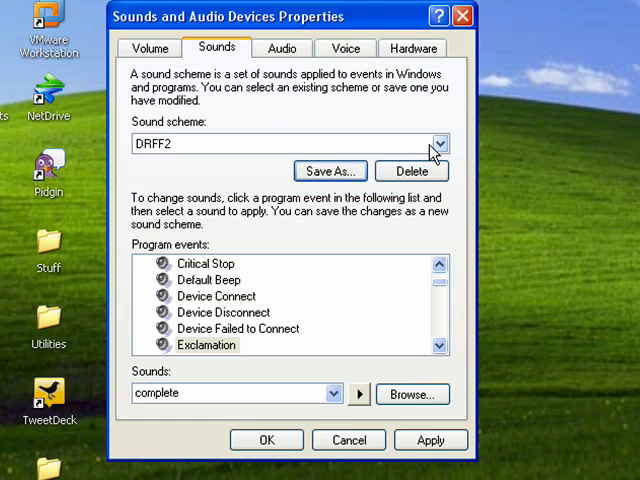
pyautogui.moveTo(452, 147)
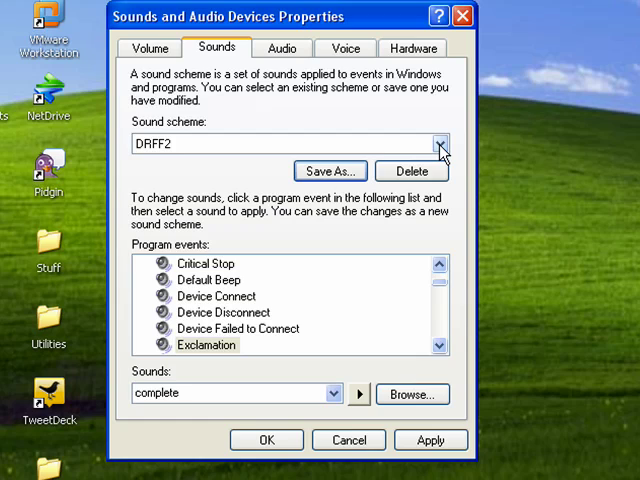